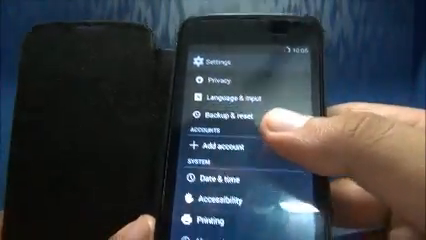
scroll("up", 3)
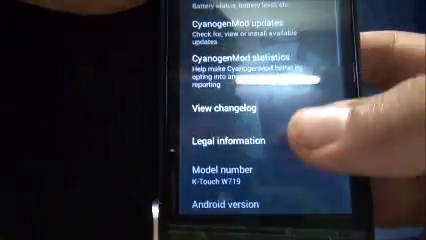
scroll("down", 3)
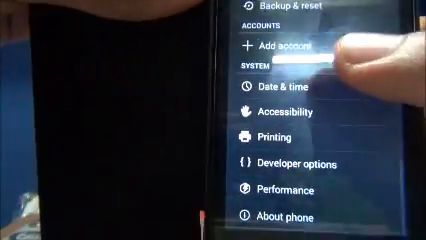
scroll("up", 3)
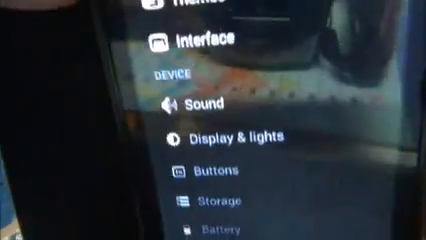